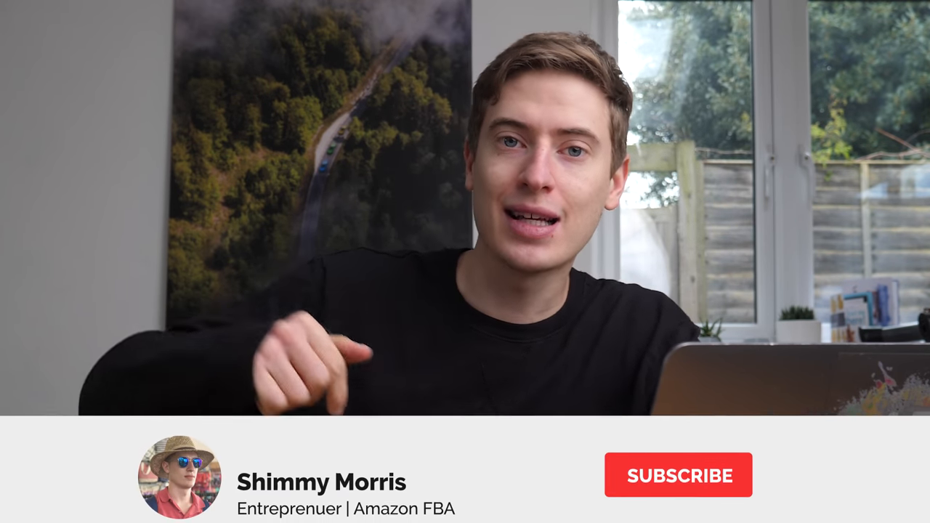
click(678, 475)
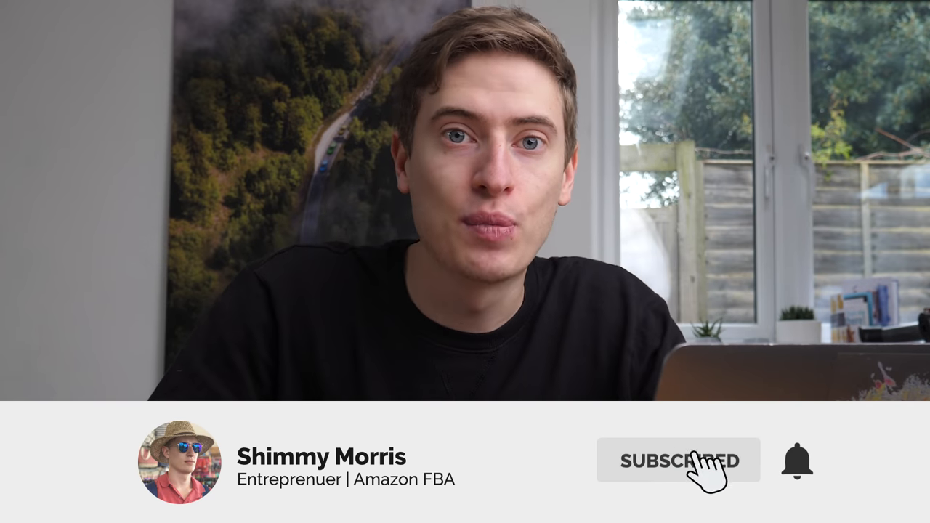